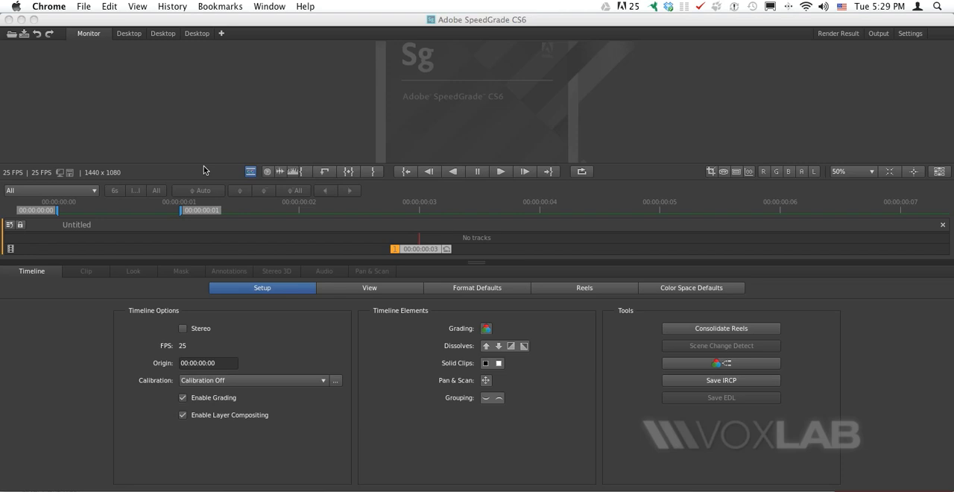
mouse_move(128, 35)
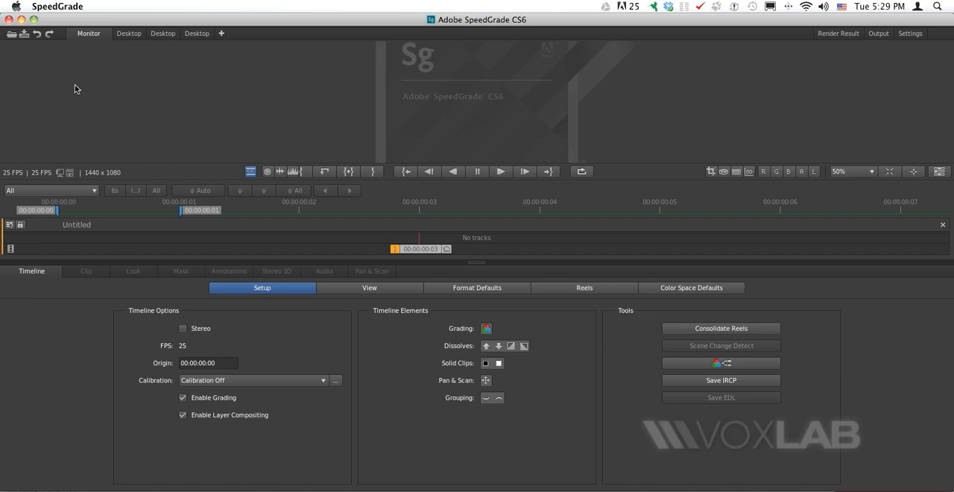
mouse_move(78, 73)
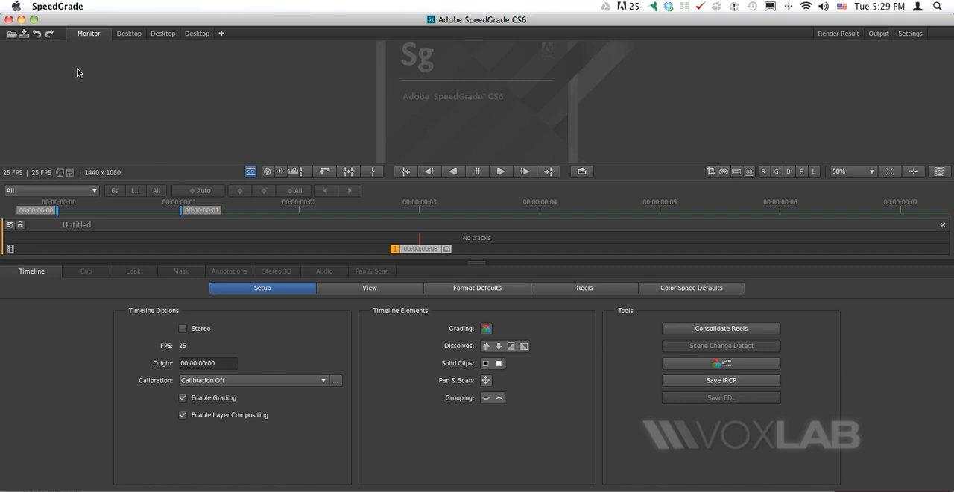
mouse_move(86, 22)
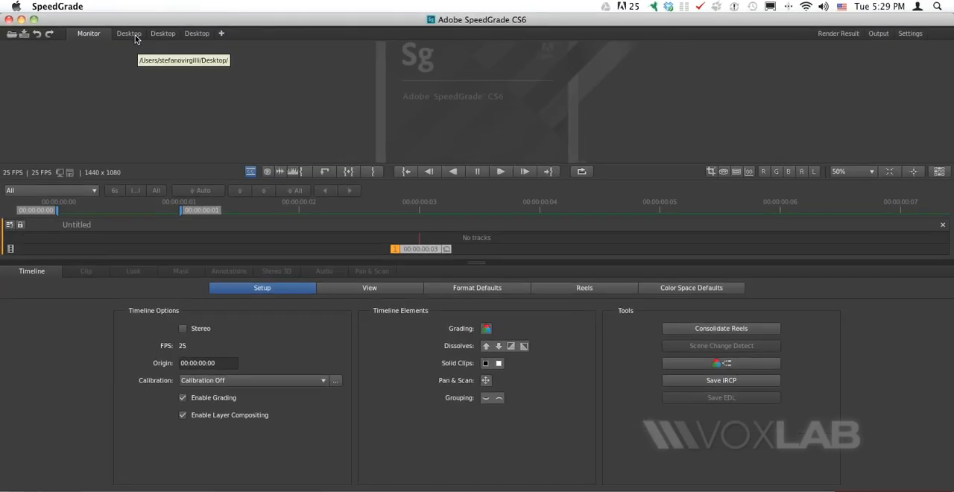
mouse_move(89, 33)
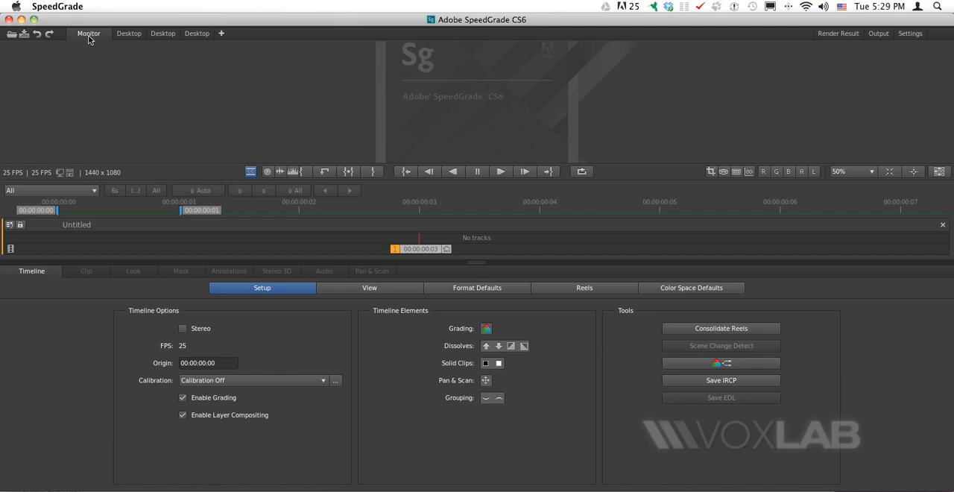
mouse_move(268, 5)
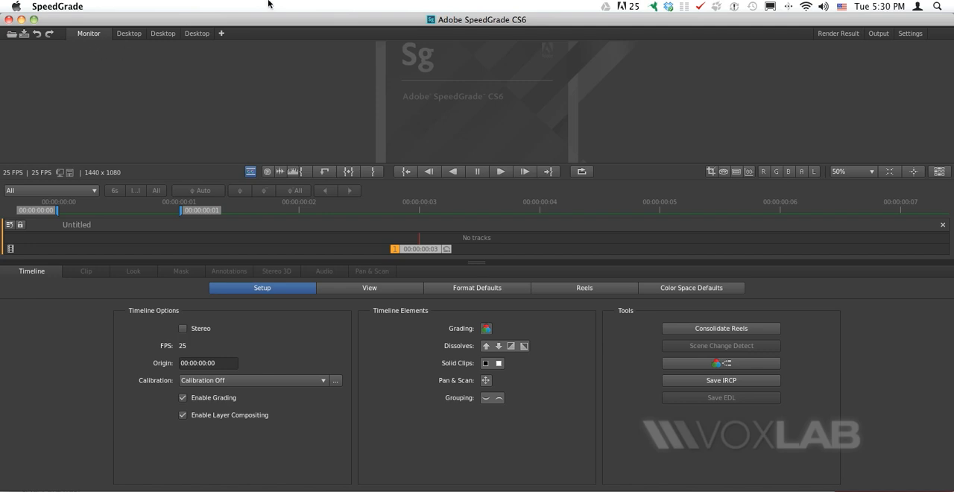
mouse_move(135, 37)
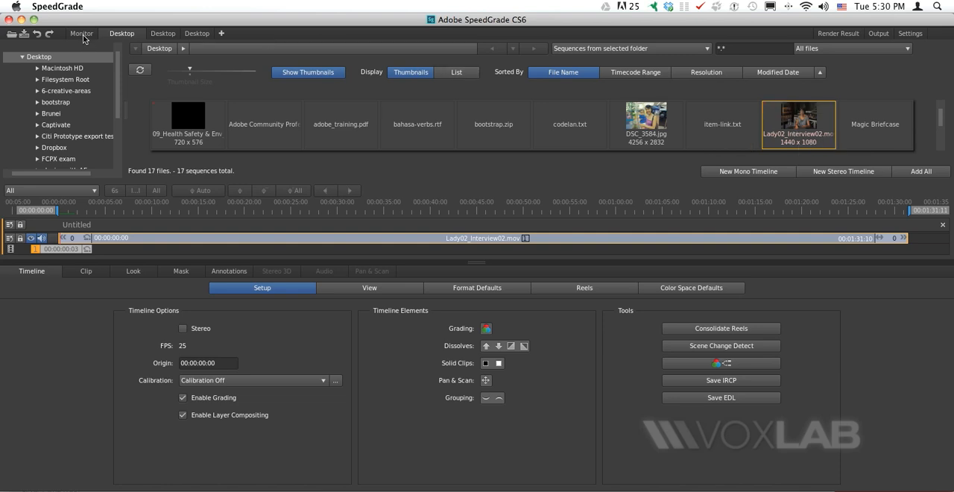
Switch to the Monitor view to display the interview clip's footage
left_click(81, 33)
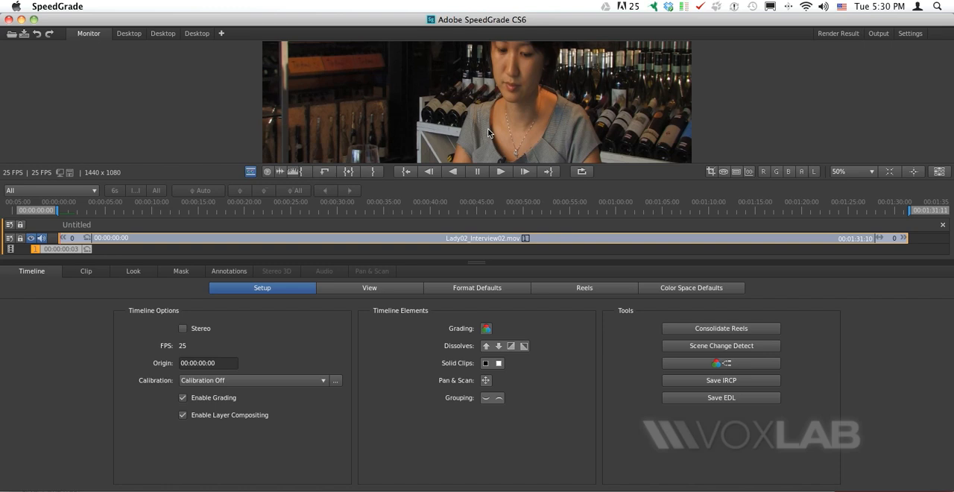
mouse_move(132, 278)
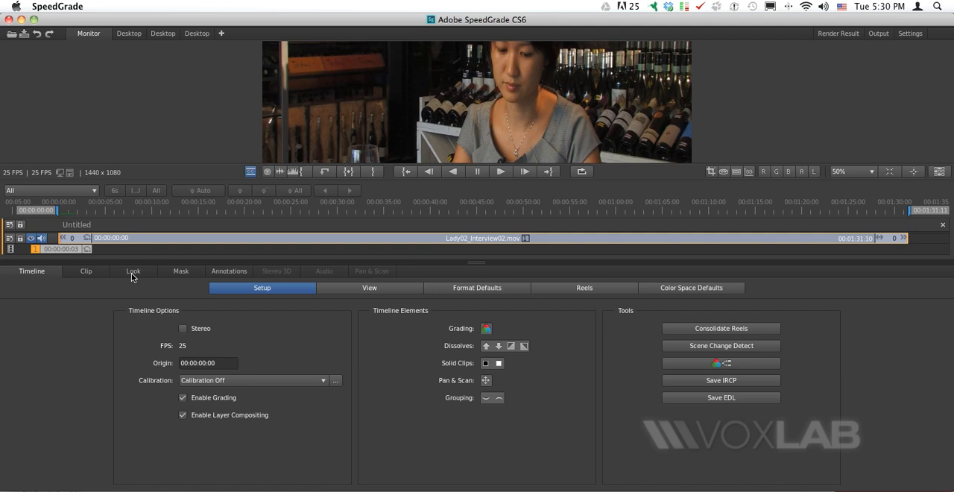
Open the Look controls and preview Desaturation, Style and Temperature example looks, ending on Duo-toning
left_click(133, 270)
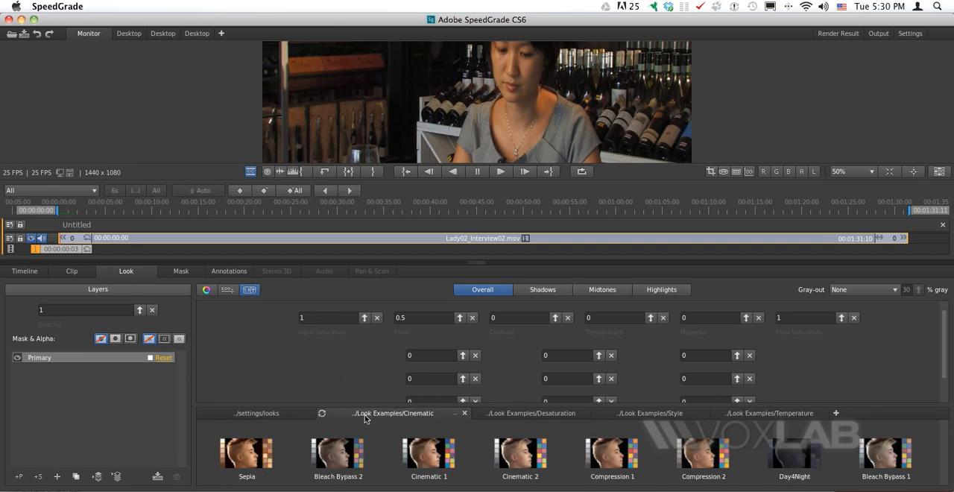
mouse_move(440, 415)
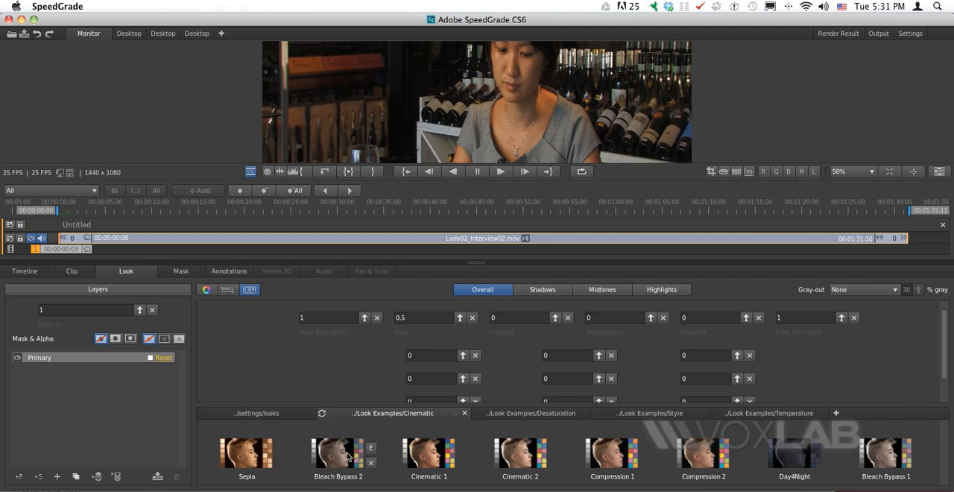
mouse_move(529, 447)
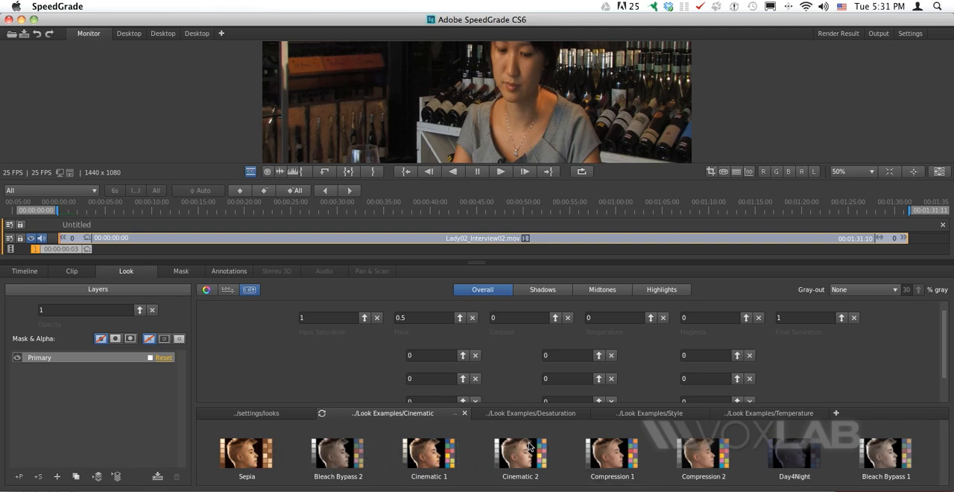
mouse_move(337, 457)
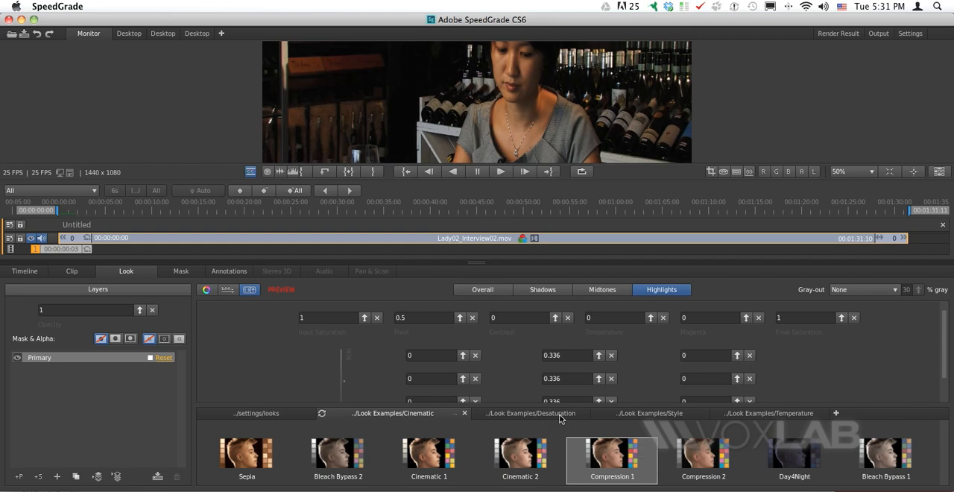
left_click(531, 412)
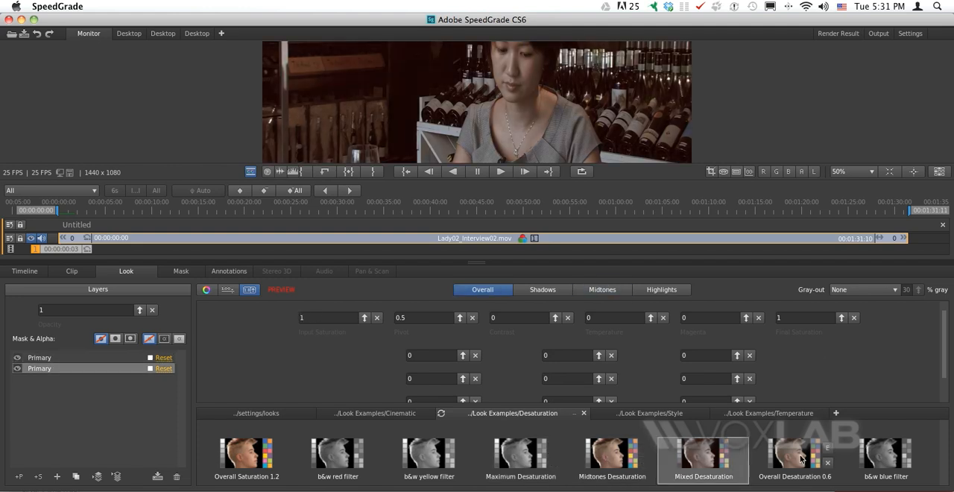
left_click(649, 413)
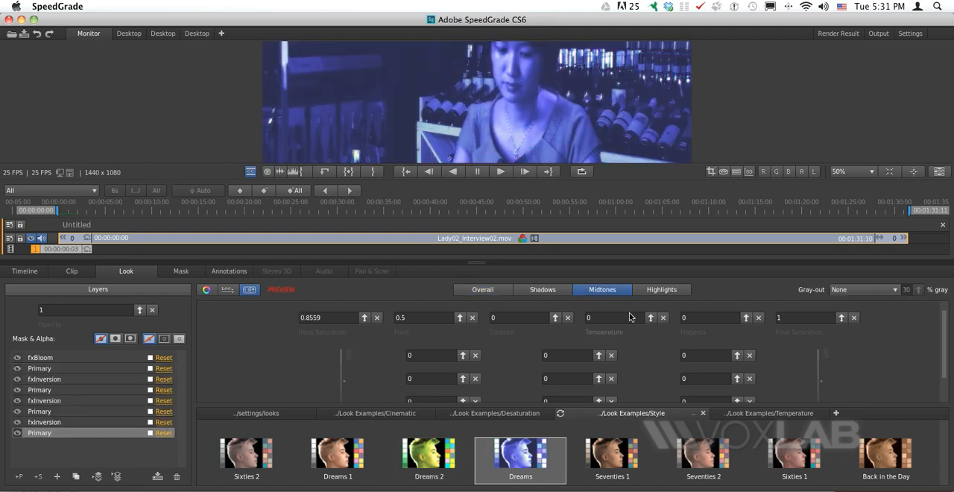
mouse_move(759, 418)
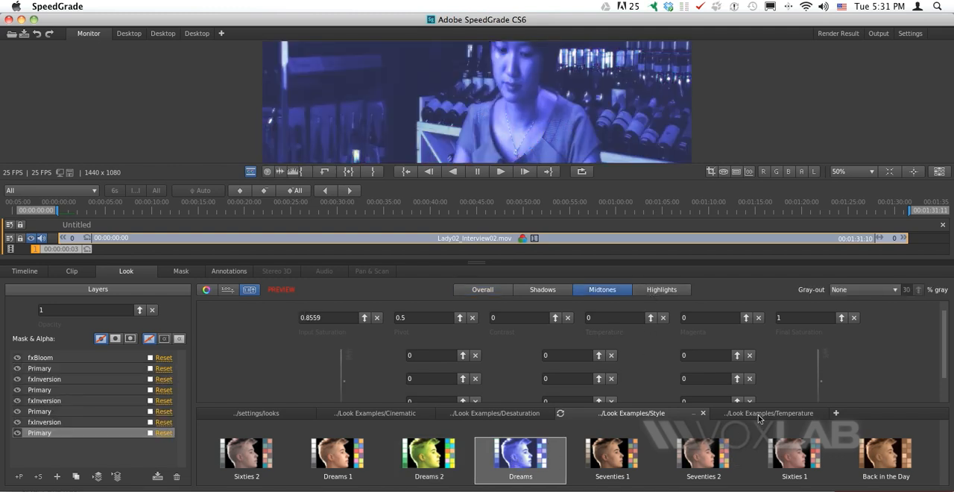
left_click(768, 413)
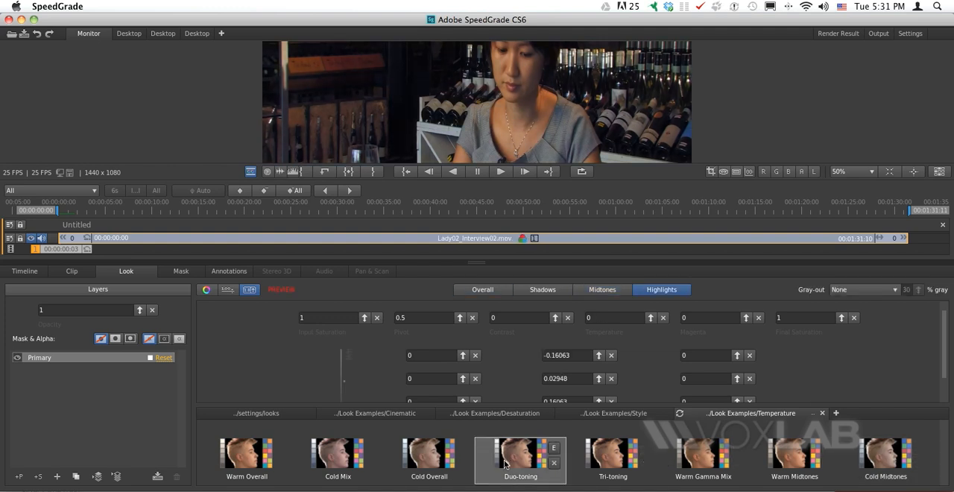
mouse_move(337, 455)
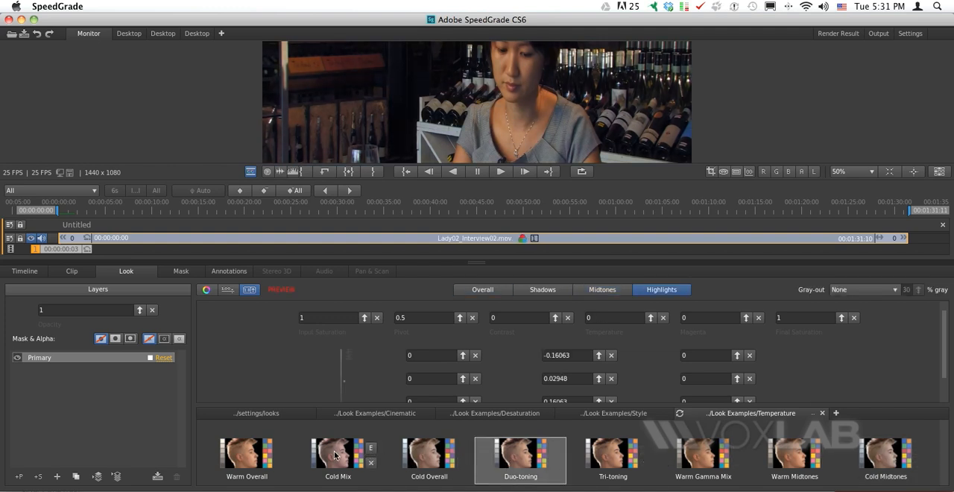
left_click(612, 455)
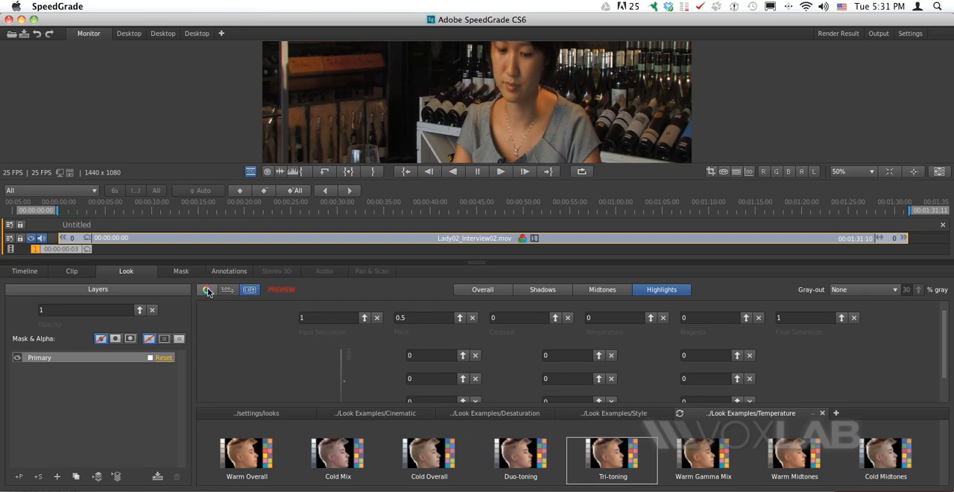
mouse_move(208, 290)
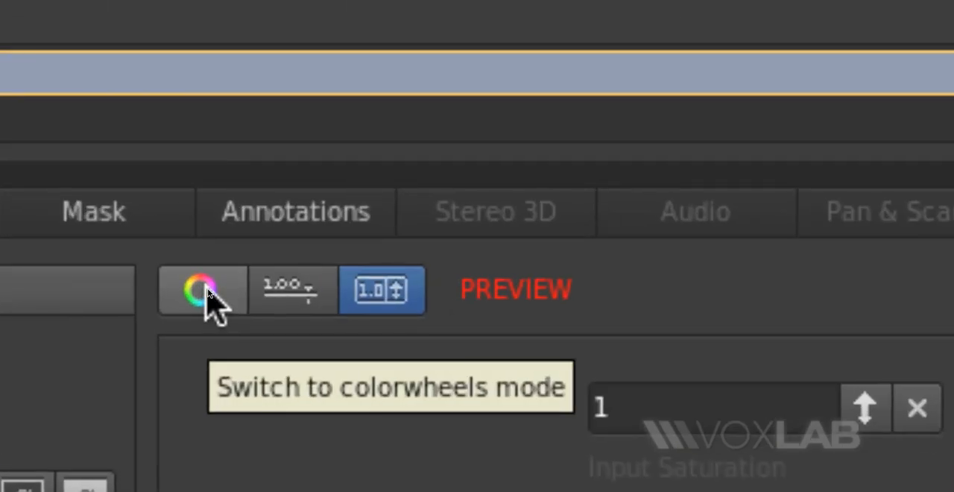
mouse_move(292, 290)
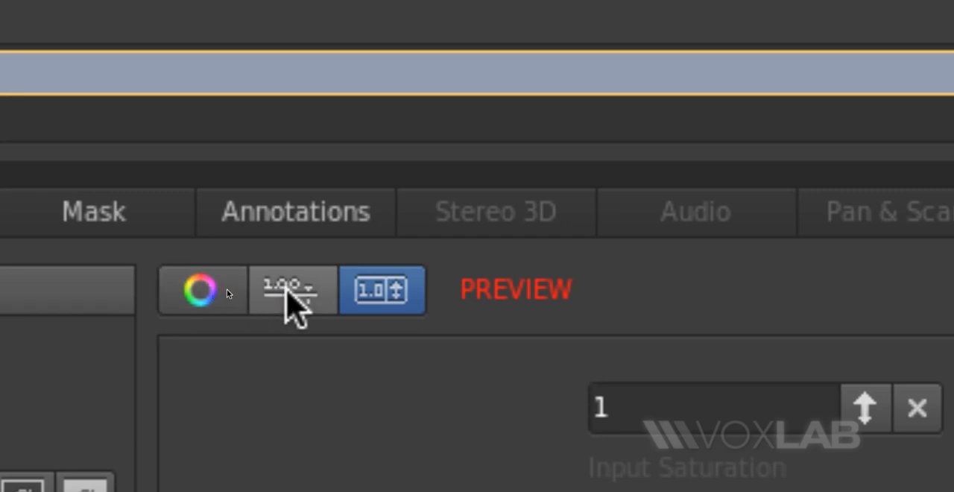
mouse_move(383, 290)
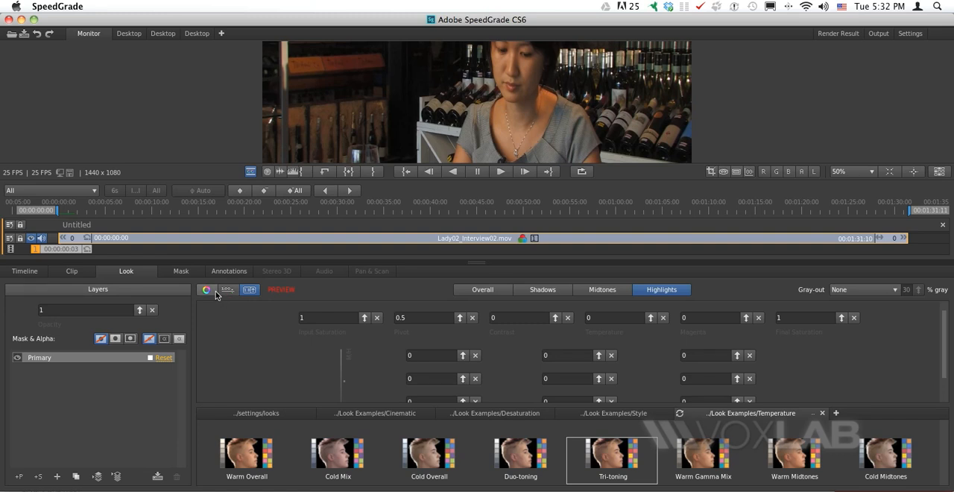
left_click(206, 289)
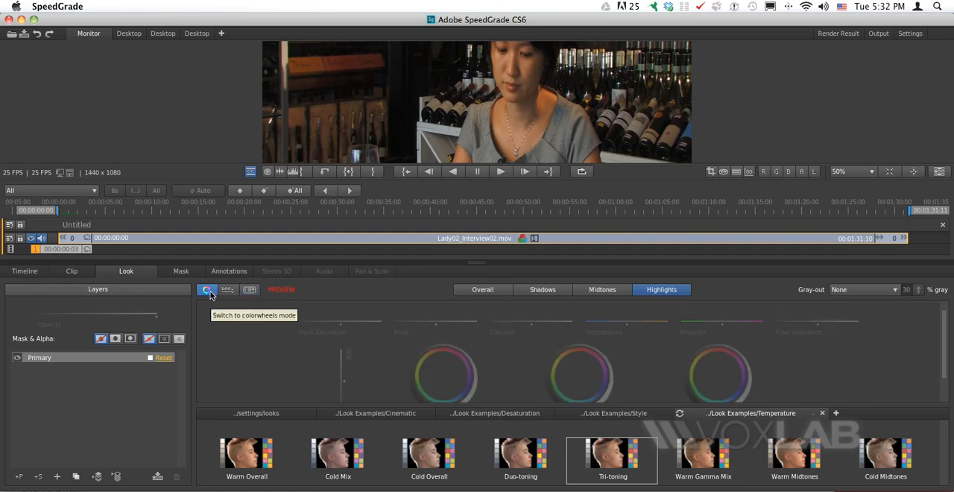
mouse_move(227, 289)
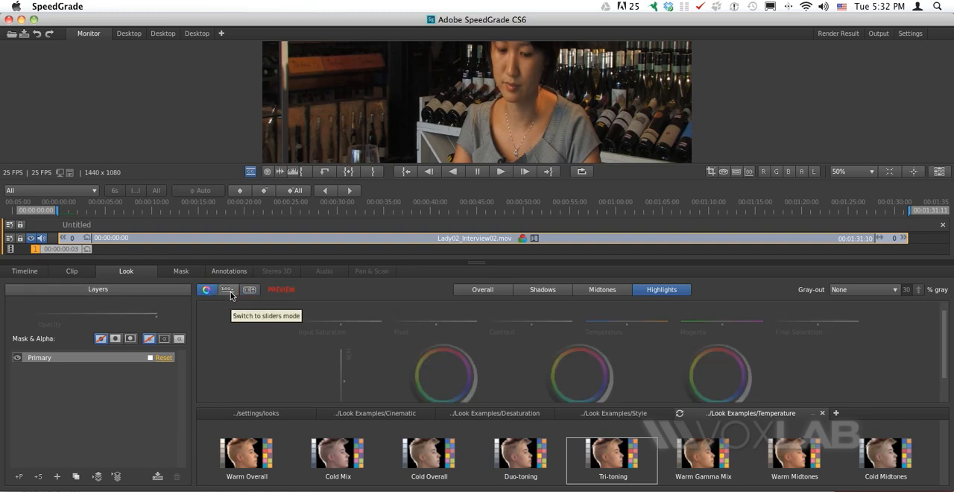
left_click(250, 289)
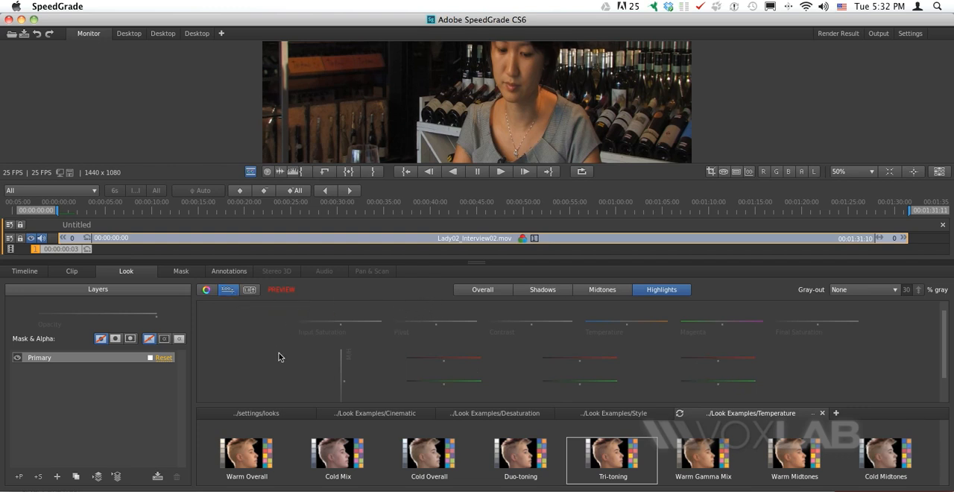
mouse_move(283, 354)
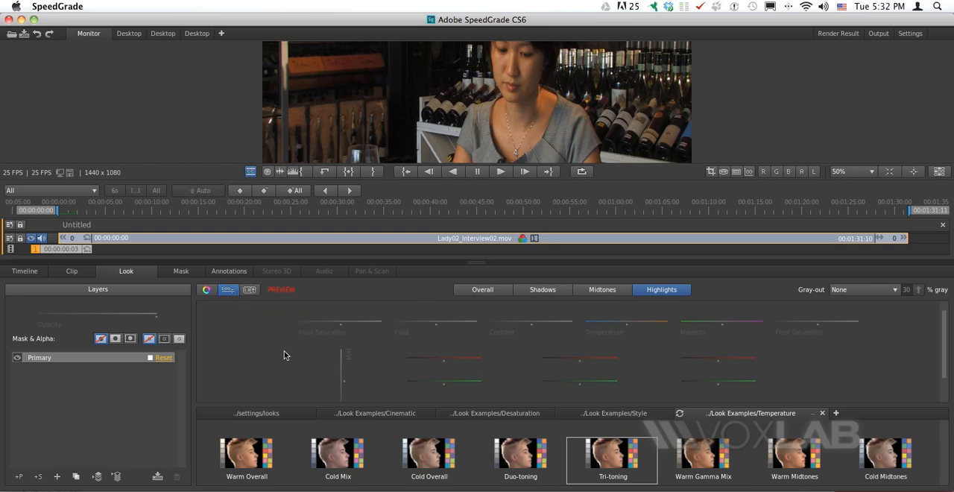
mouse_move(313, 351)
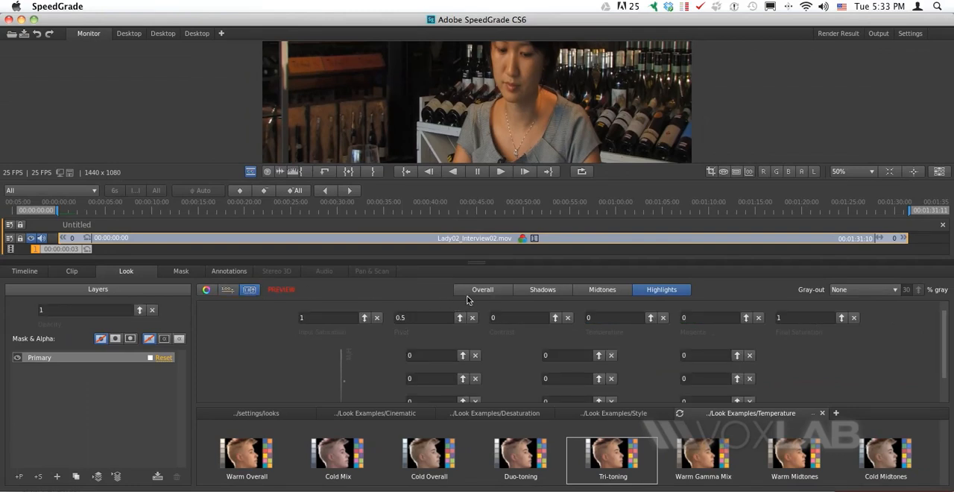
Set Overall saturation 0.758, pivot -0.032, contrast 0.762, temperature -0.156, magenta 0.009
left_click(482, 289)
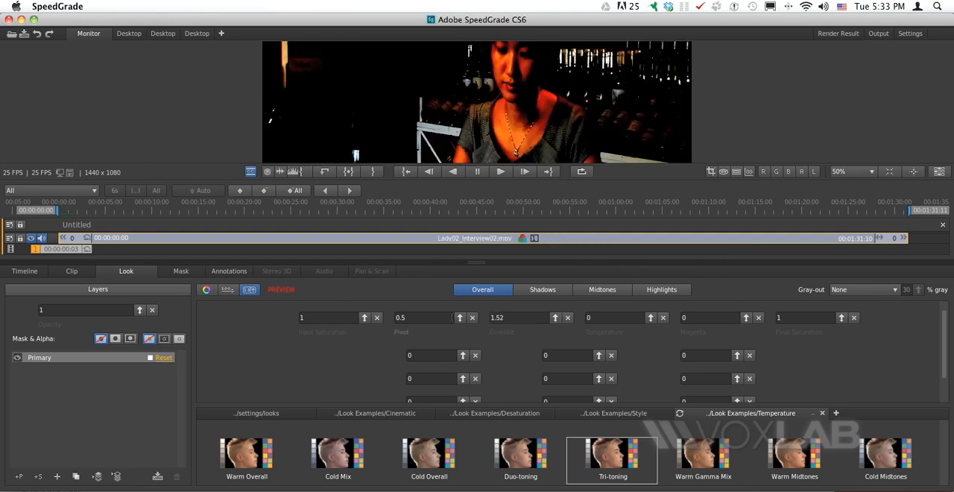
mouse_move(460, 318)
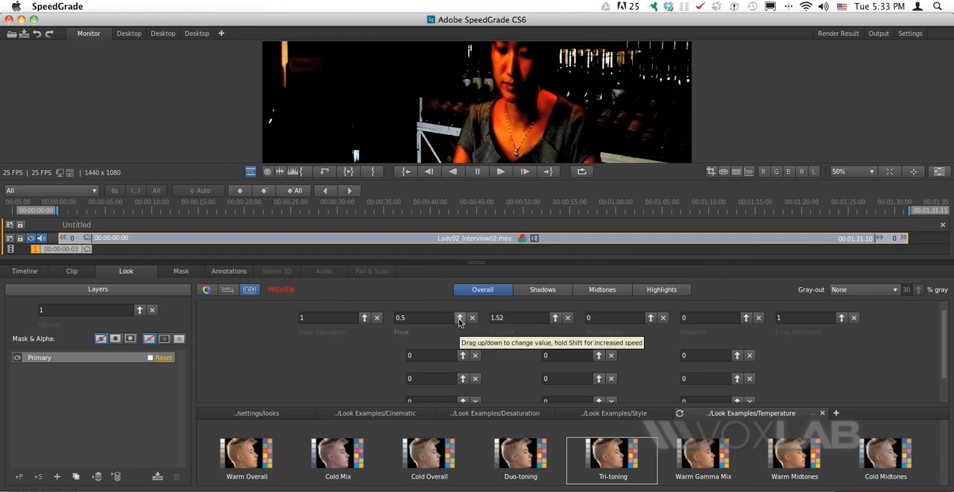
left_click_drag(459, 317, 459, 306)
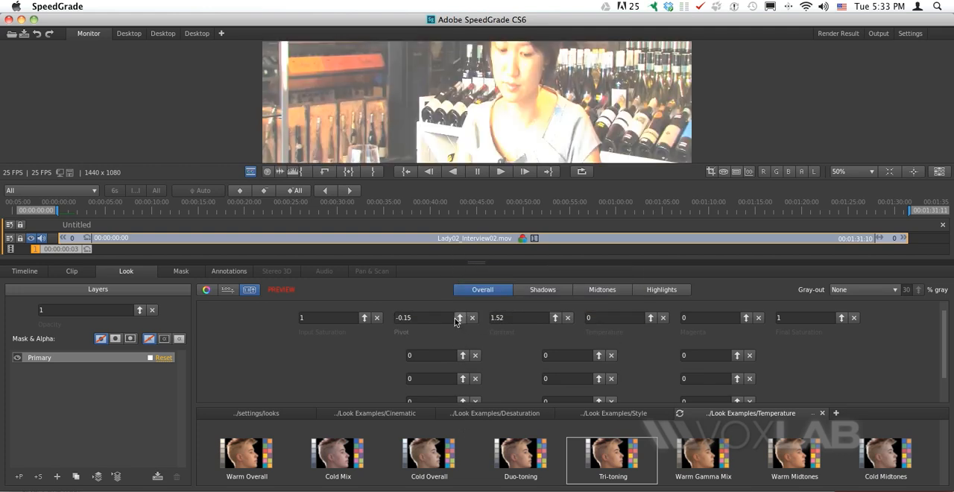
left_click(460, 318)
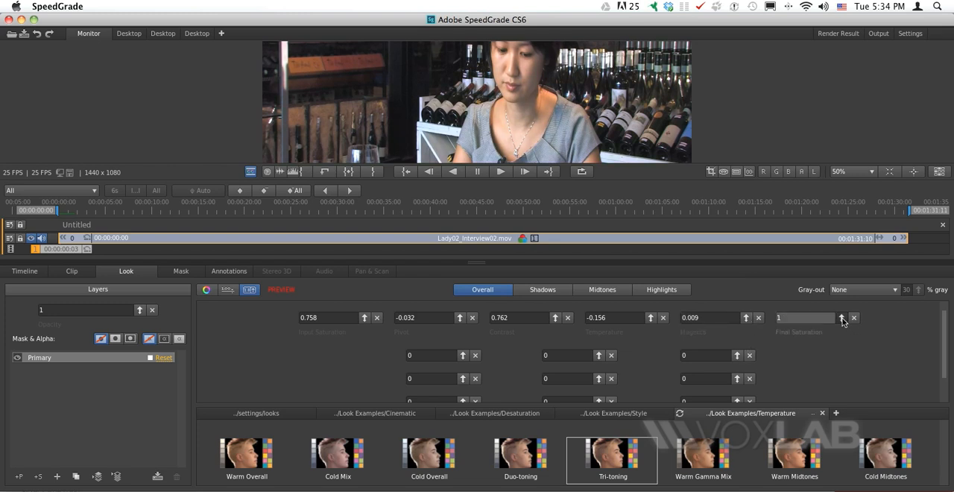
left_click(840, 317)
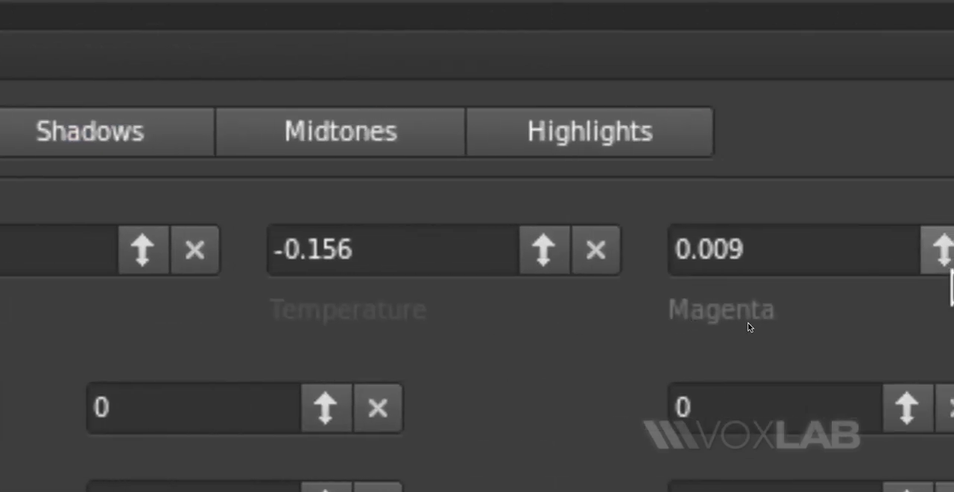
mouse_move(890, 282)
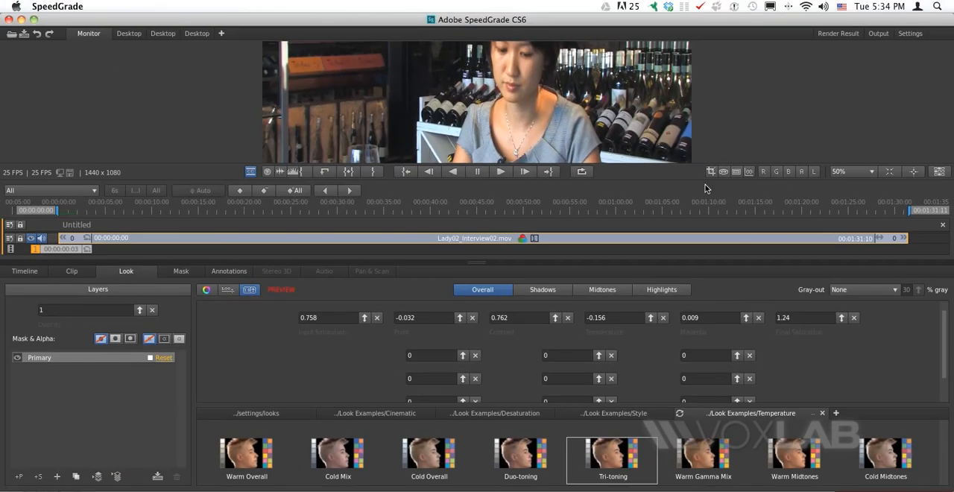
mouse_move(520, 82)
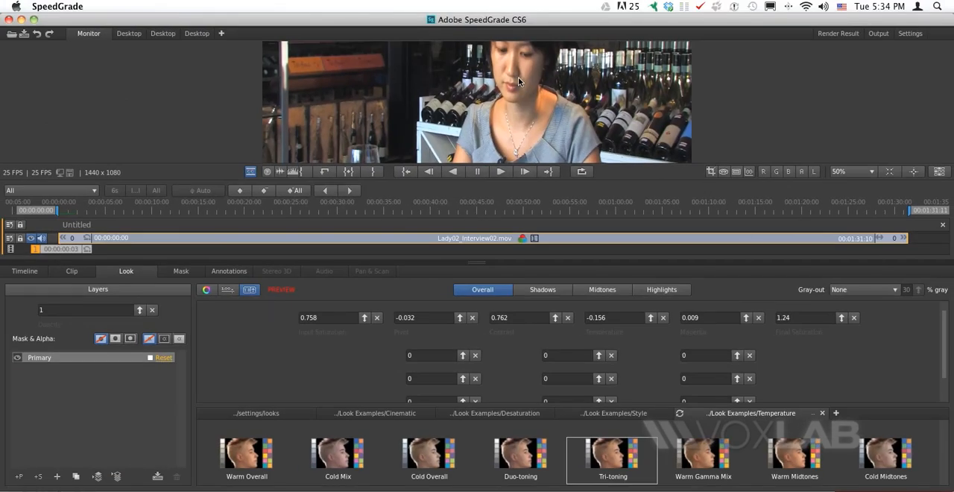
Switch to Finder to preview the original Lady02_Interview02.mov for comparison
key("cmd+tab")
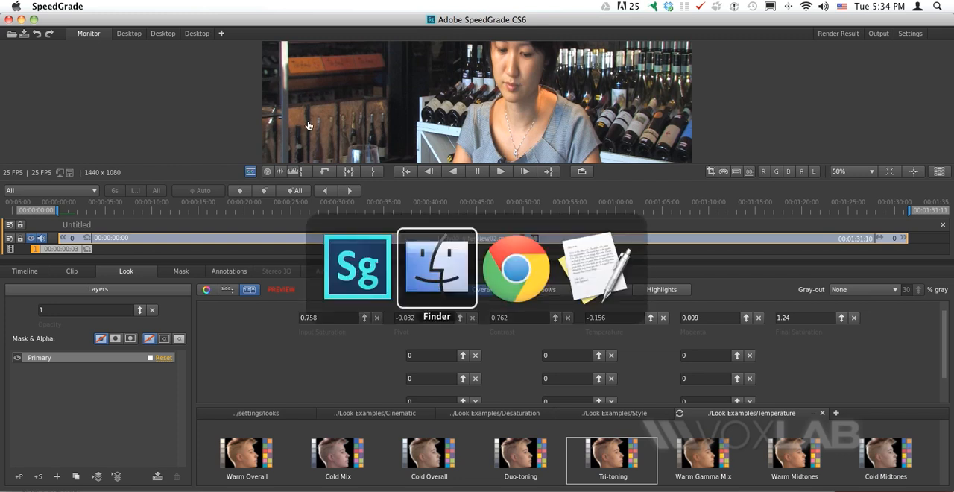
left_click(437, 267)
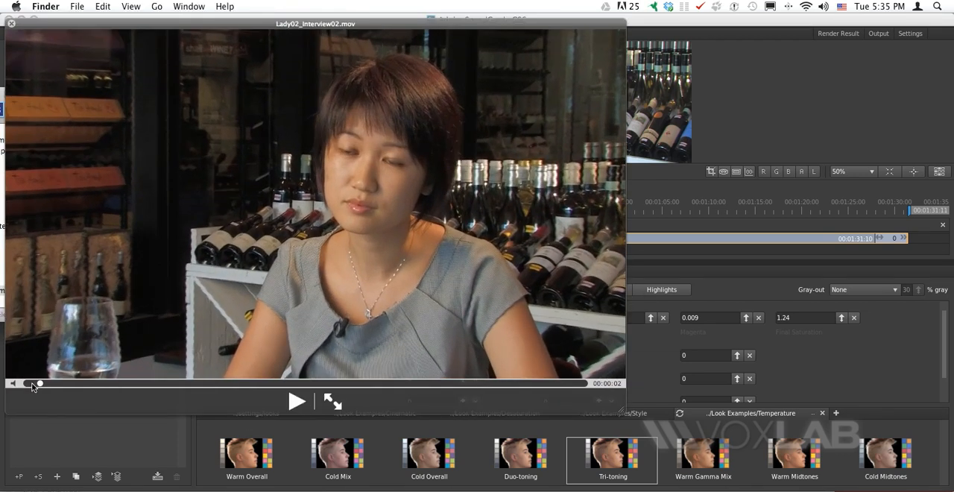